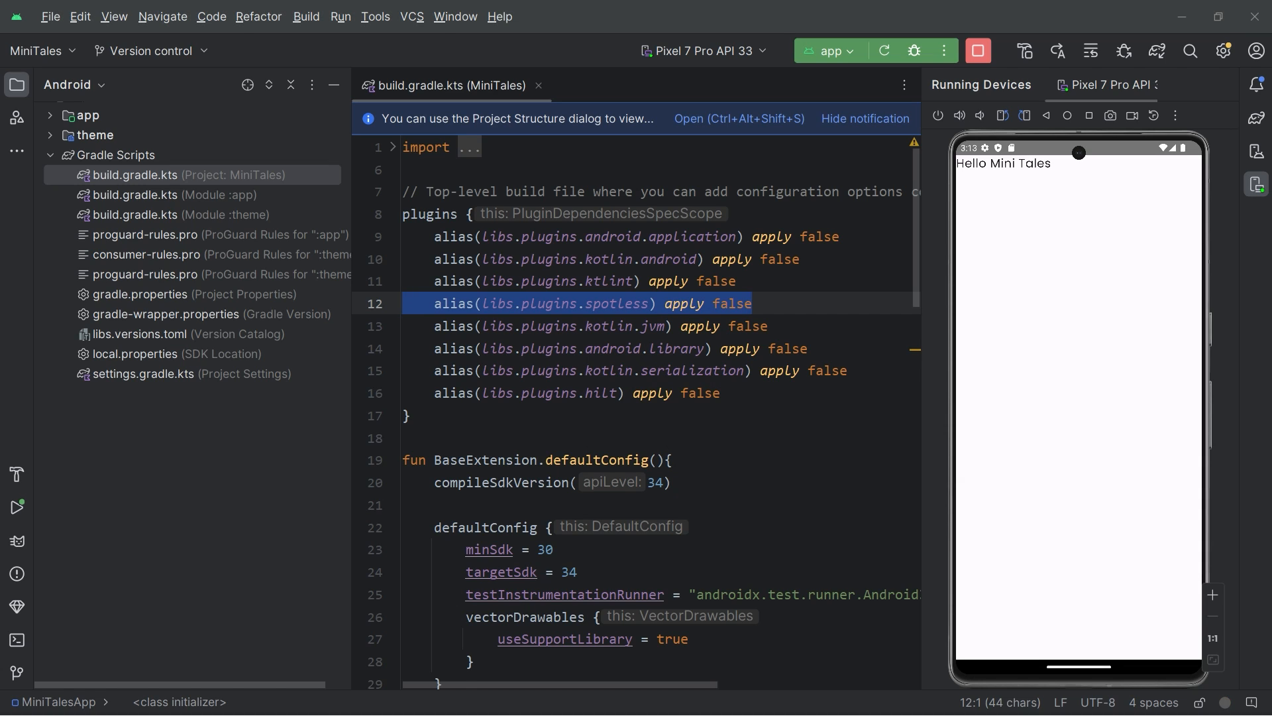
# Switch to Project view and create a file named spotless at the MiniTales root
pyautogui.click(83, 85)
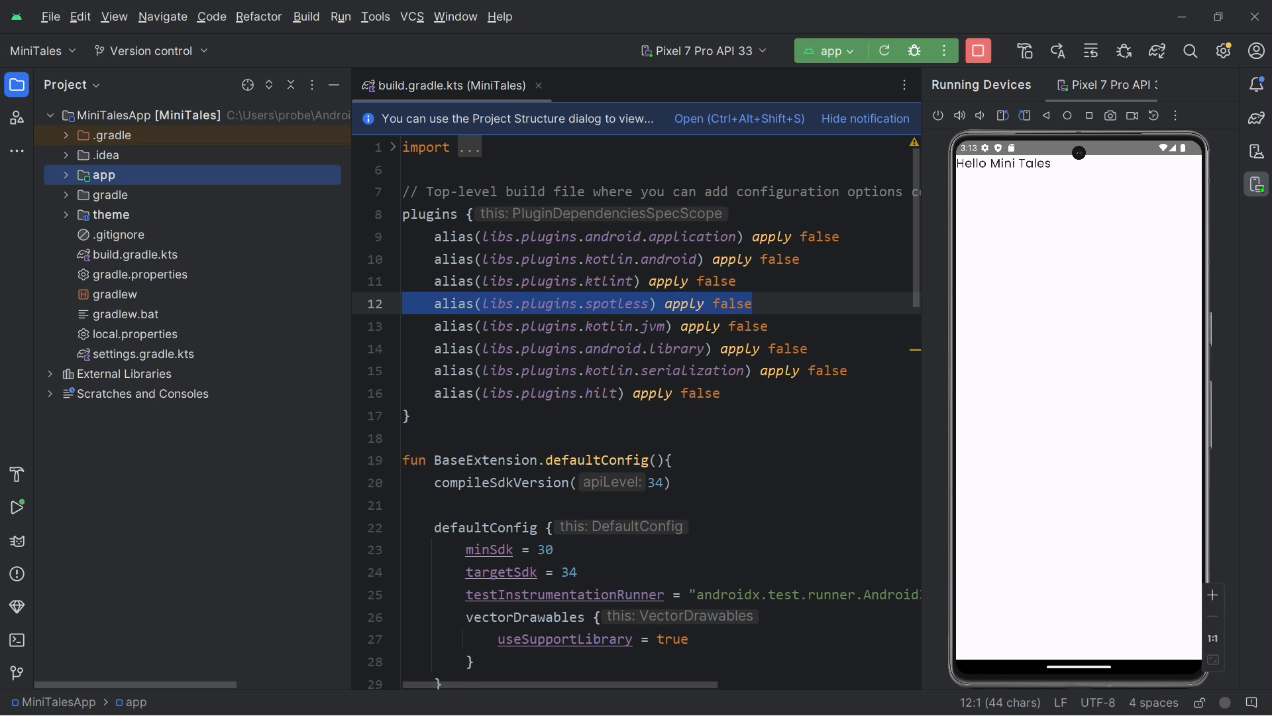
pyautogui.rightClick(104, 174)
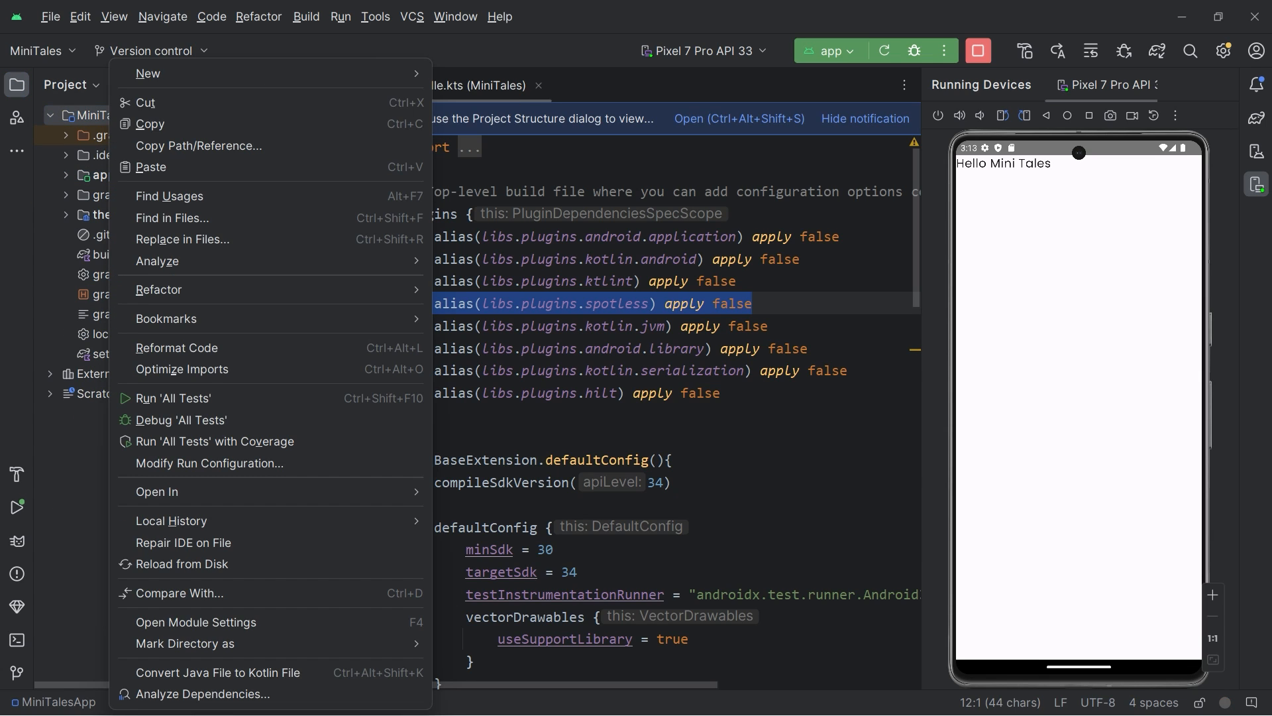
pyautogui.moveTo(148, 74)
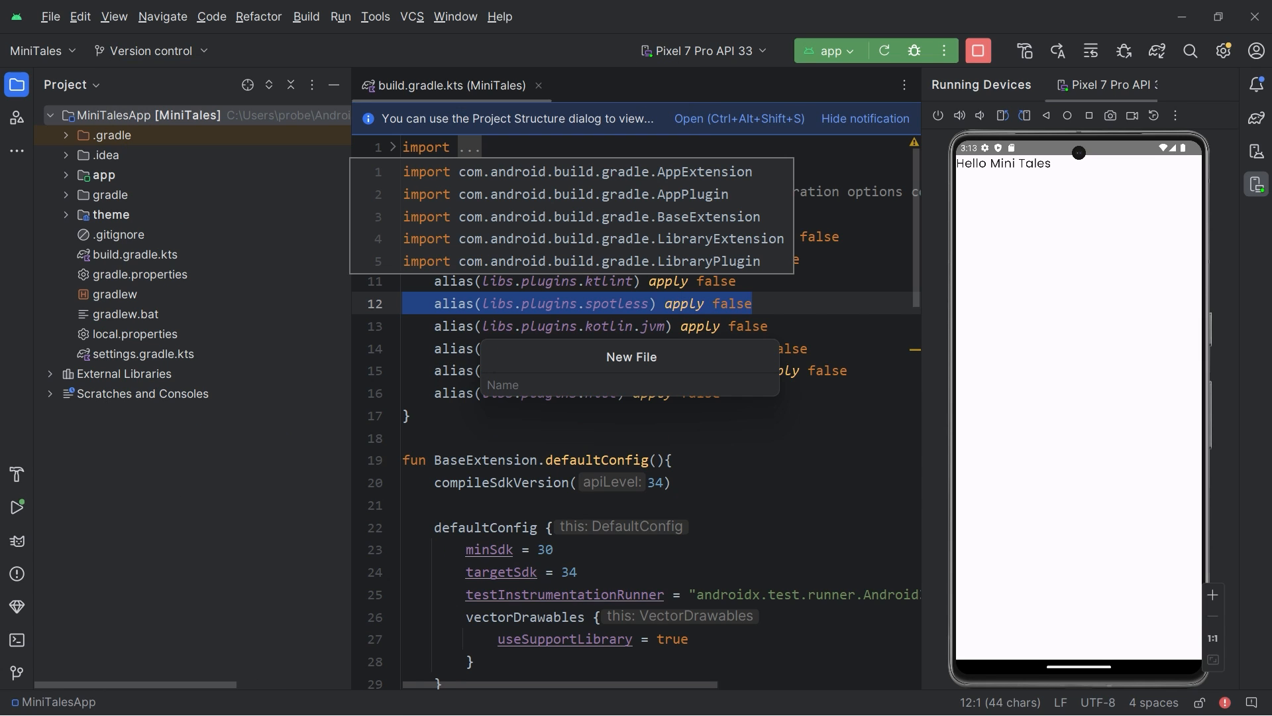
pyautogui.write('spot')
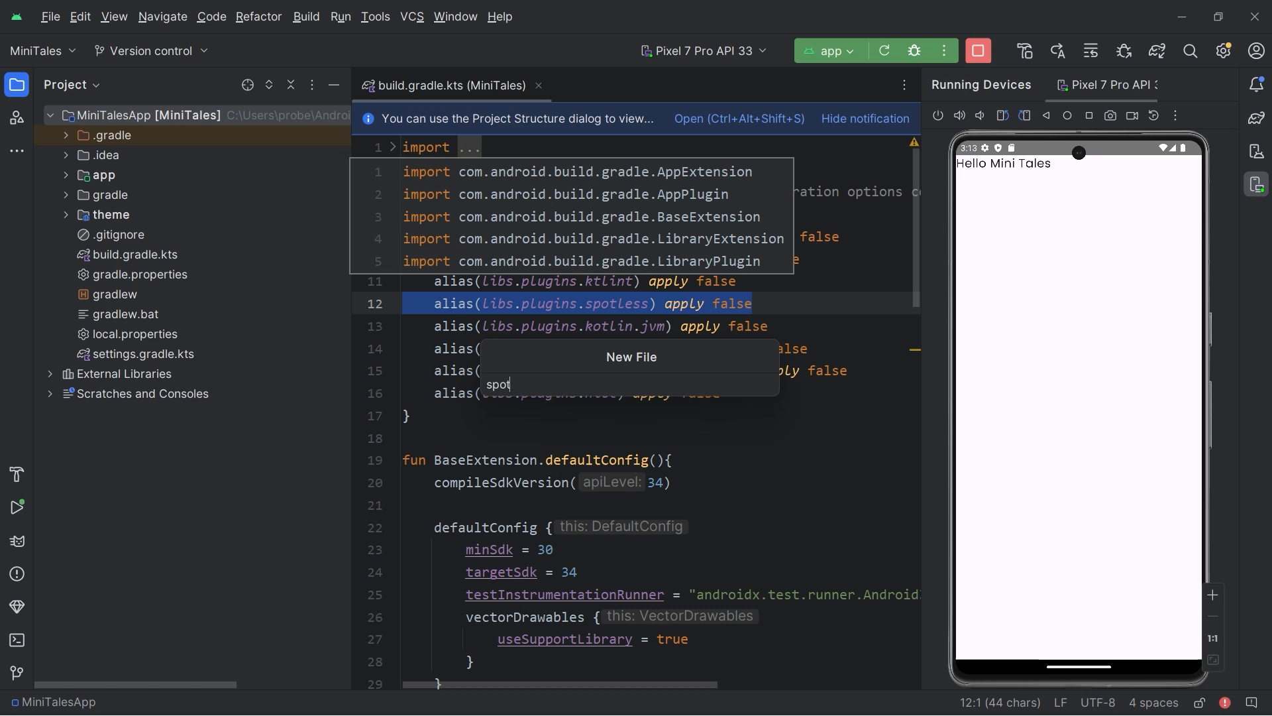
pyautogui.write('less')
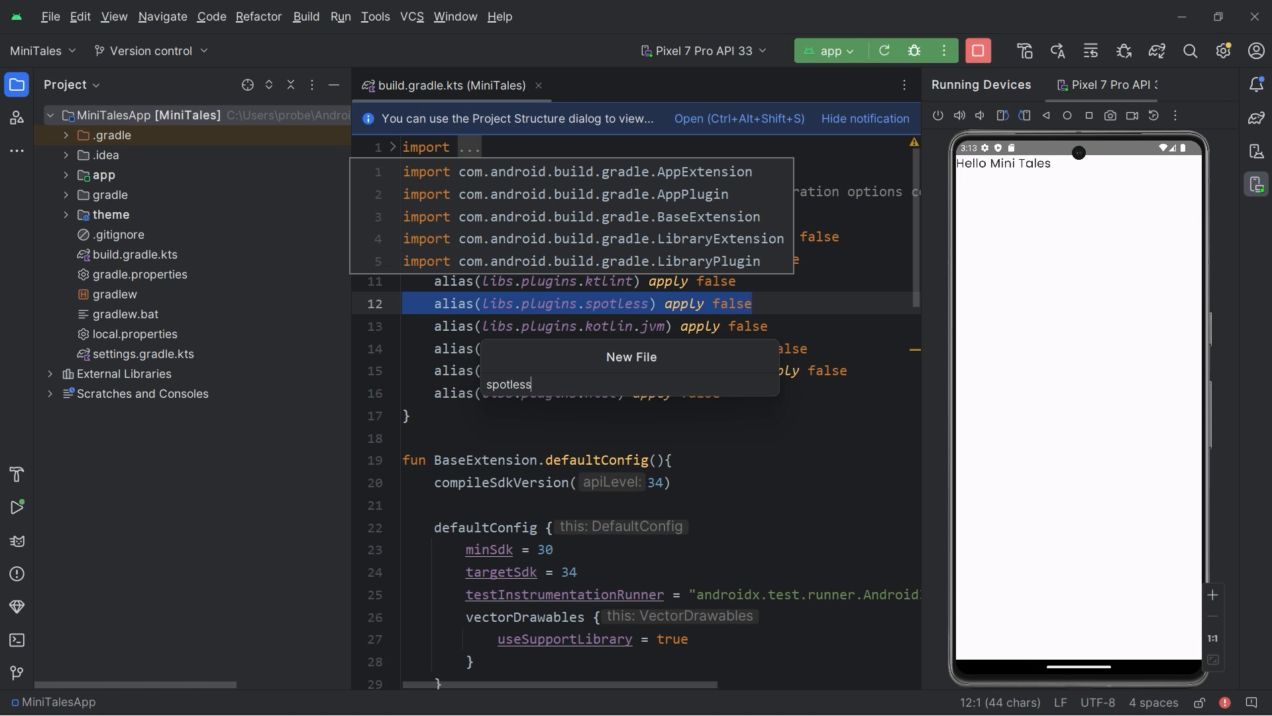
pyautogui.press('Enter')
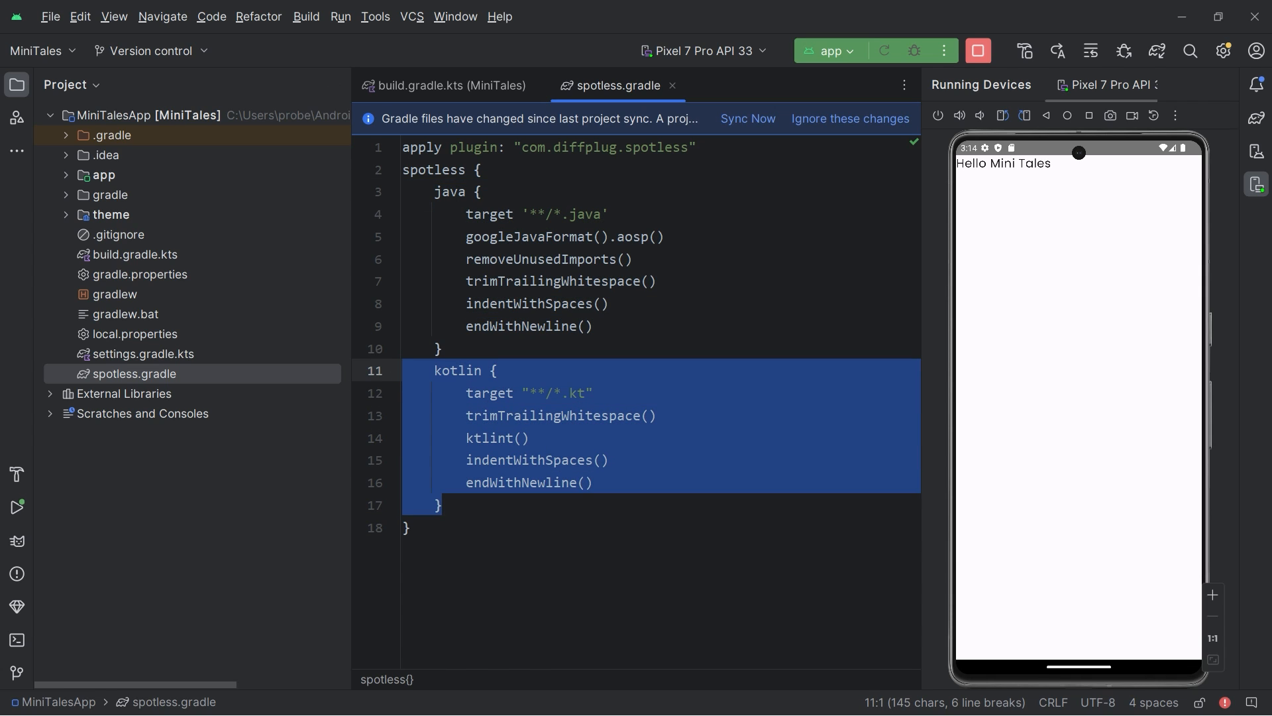
# Check the pasted ktlint() Kotlin rule in spotless.gradle, then return to root build.gradle.kts
pyautogui.click(535, 460)
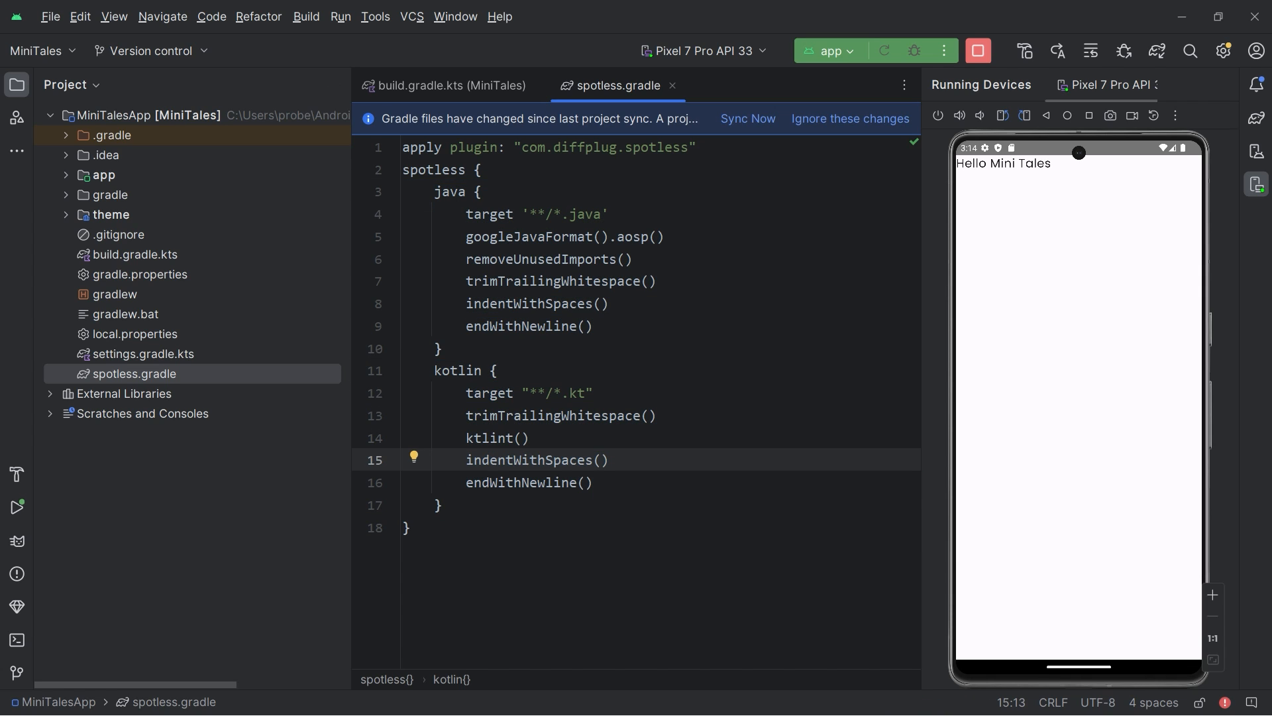
pyautogui.doubleClick(494, 438)
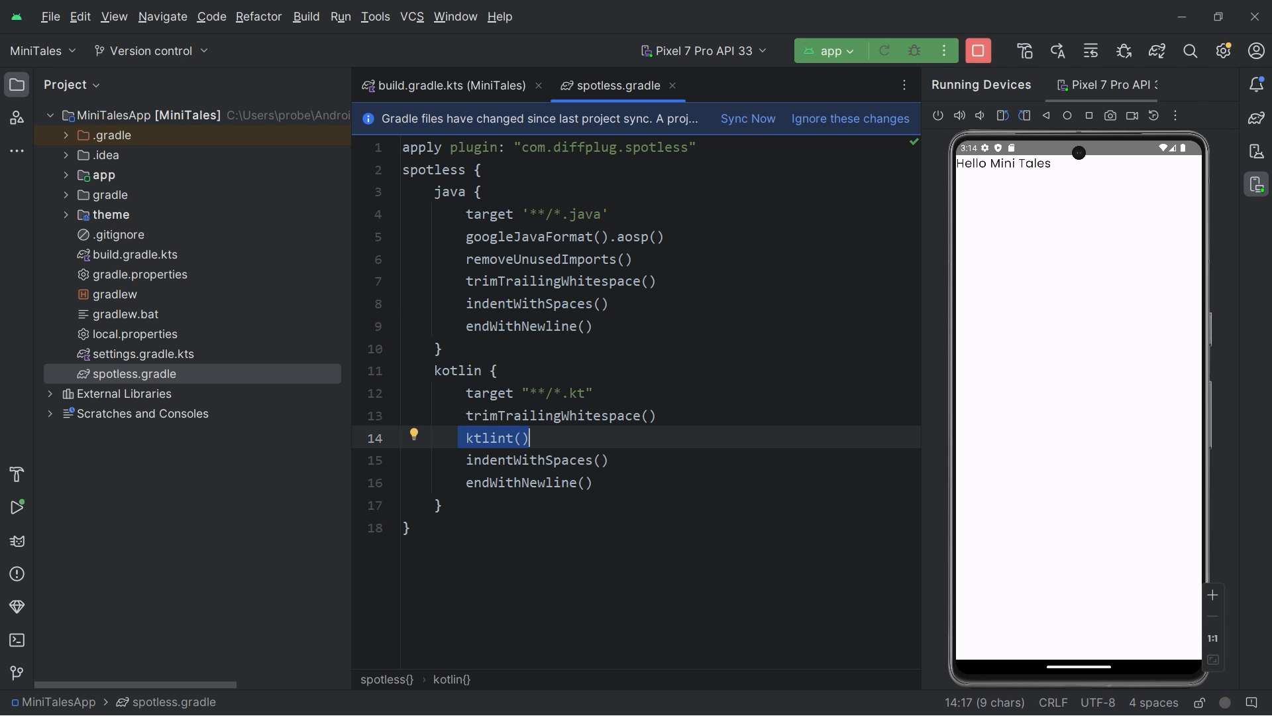
pyautogui.click(451, 86)
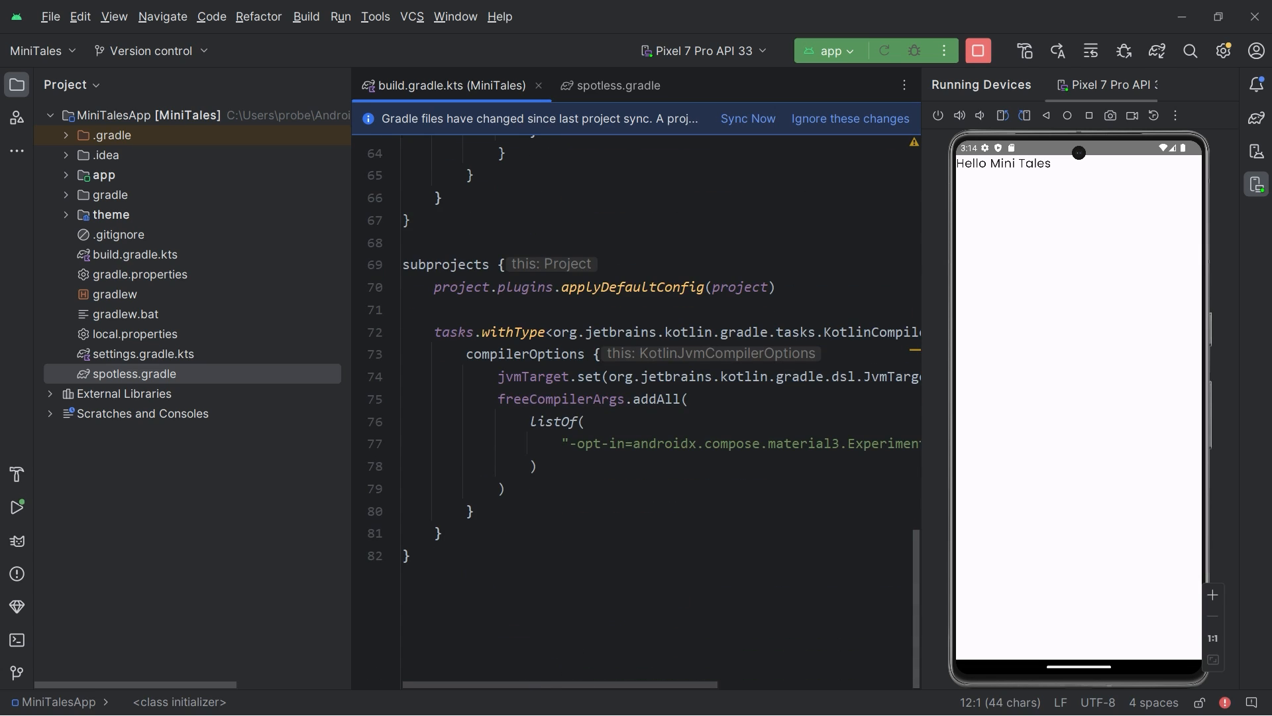
# Add afterEvaluate applying "${project.rootDir}/spotless.gradle" inside subprojects and sync Gradle
pyautogui.click(500, 264)
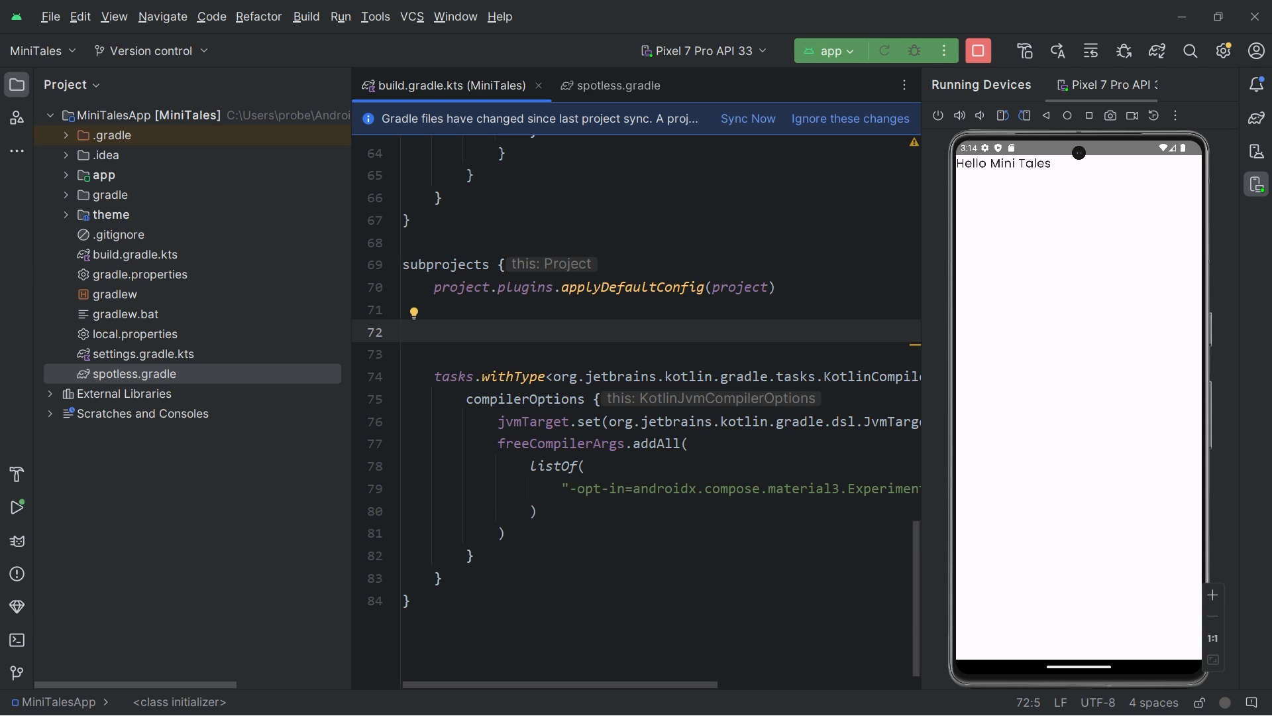
pyautogui.write('af')
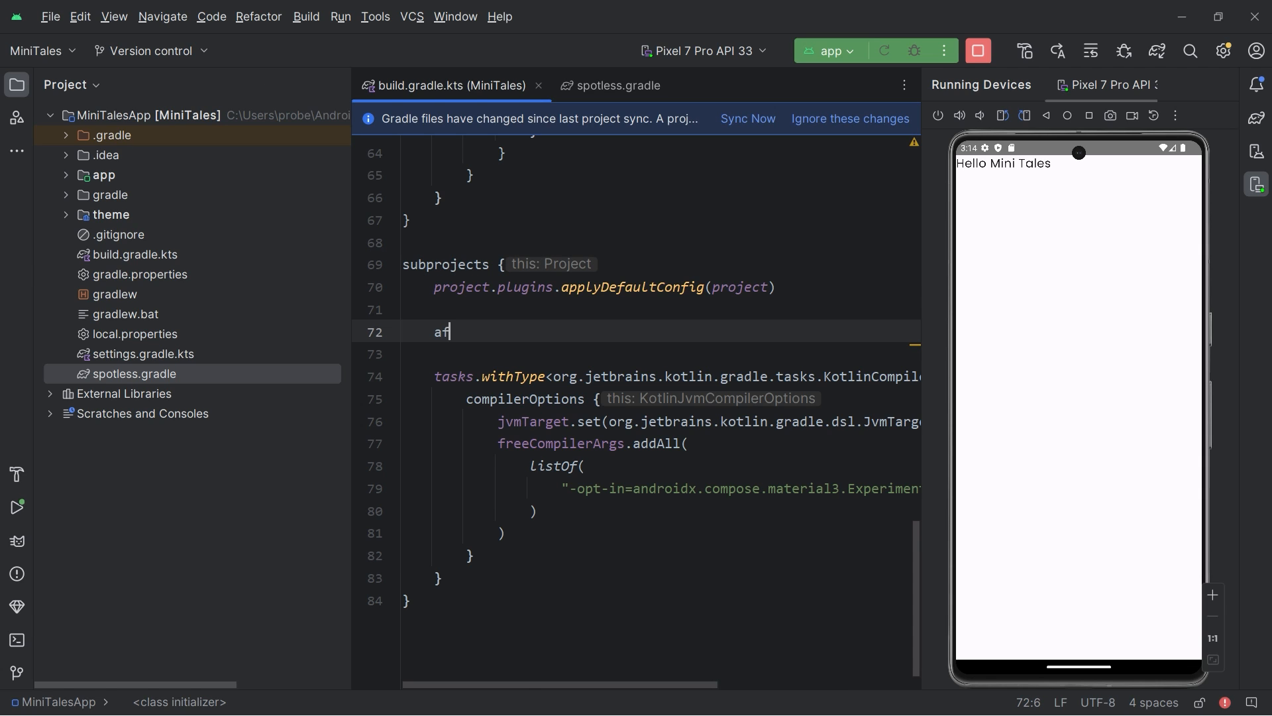
pyautogui.write('afterEvaluate {')
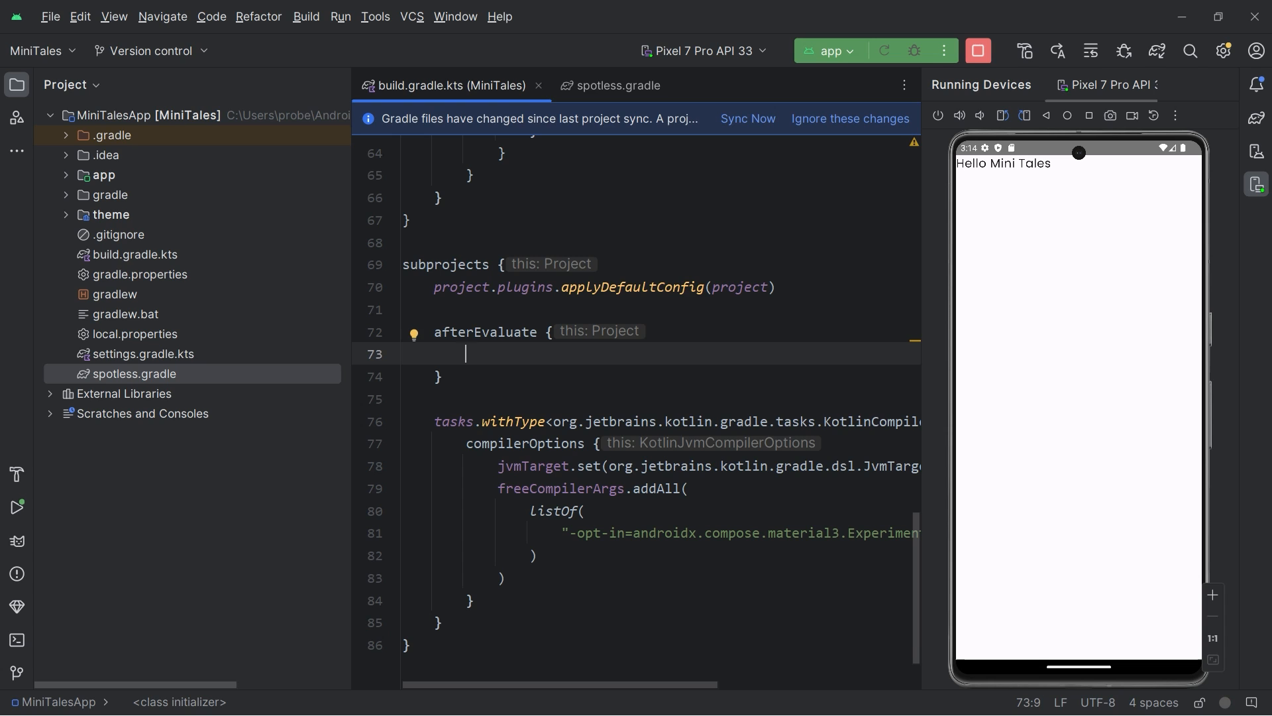
pyautogui.write('project.apply("')
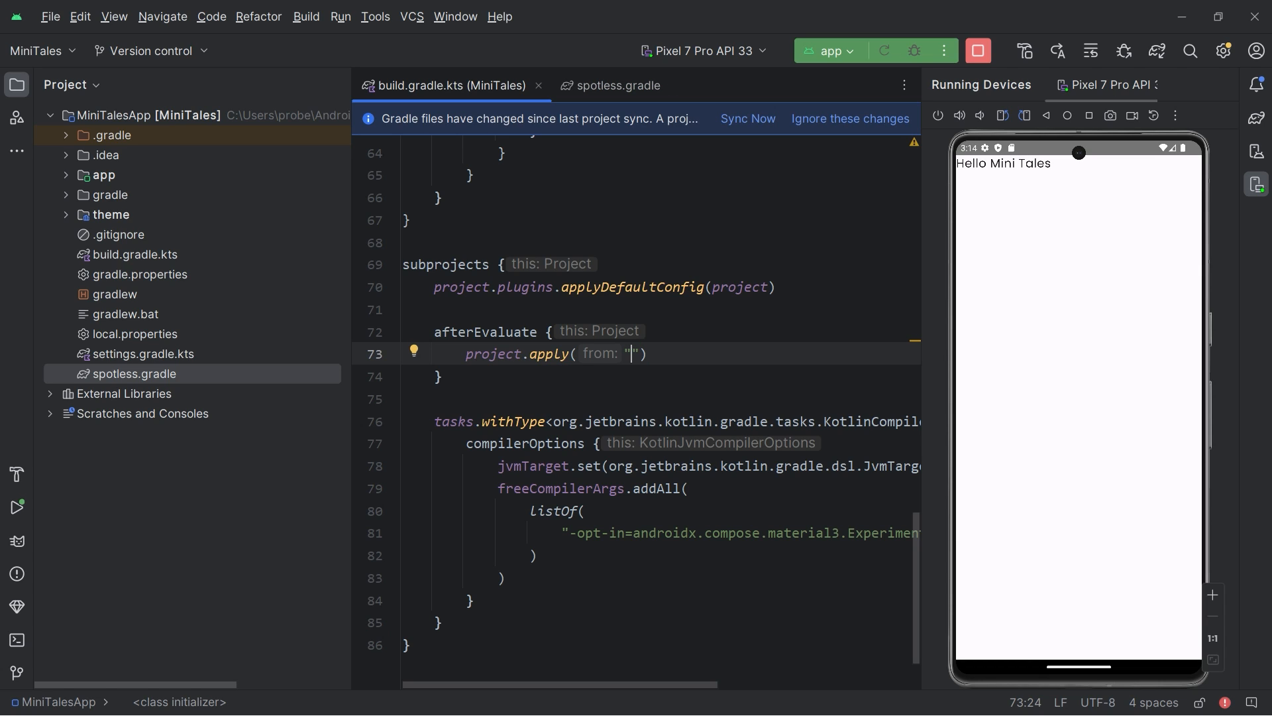
pyautogui.write('${}')
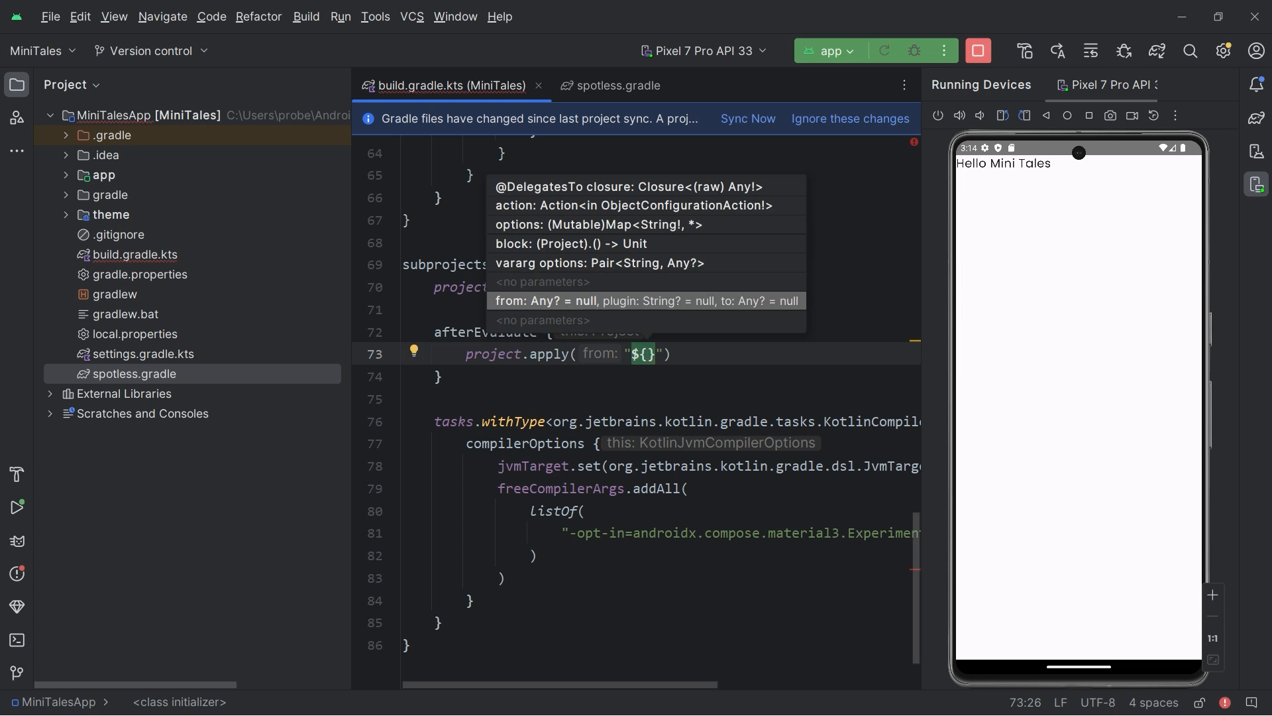
pyautogui.write('project')
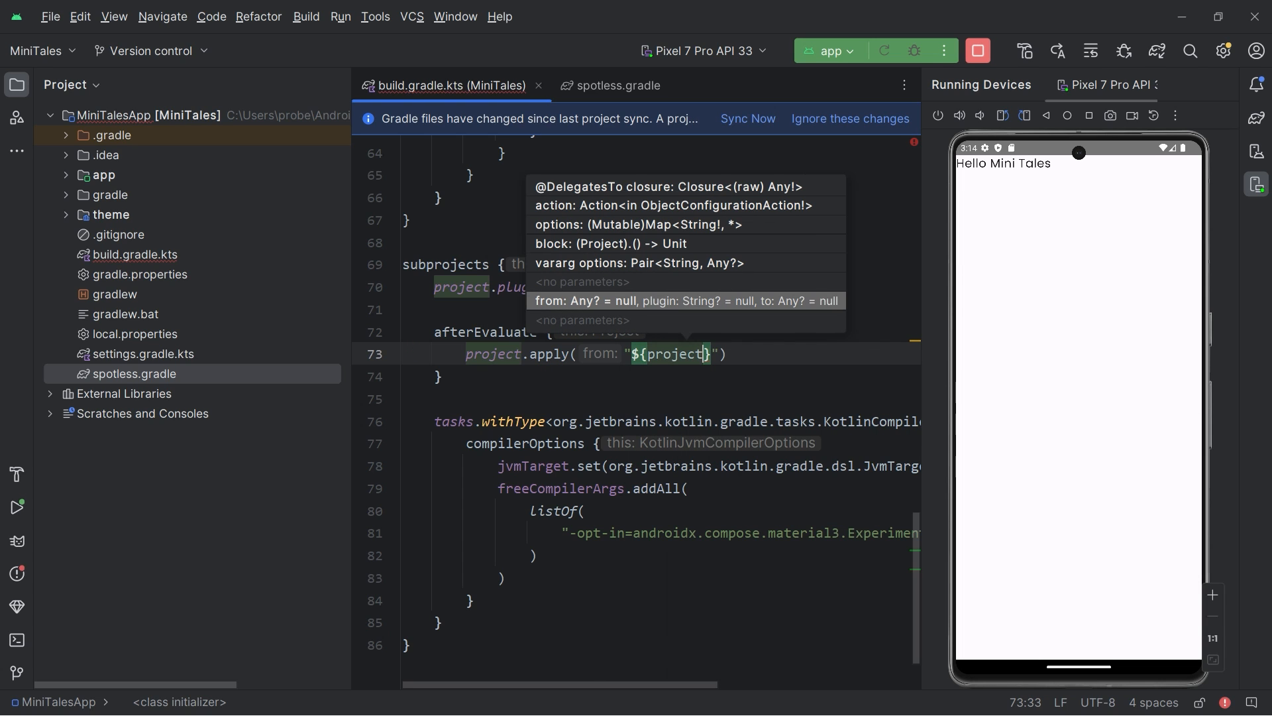
pyautogui.write('.rootDir')
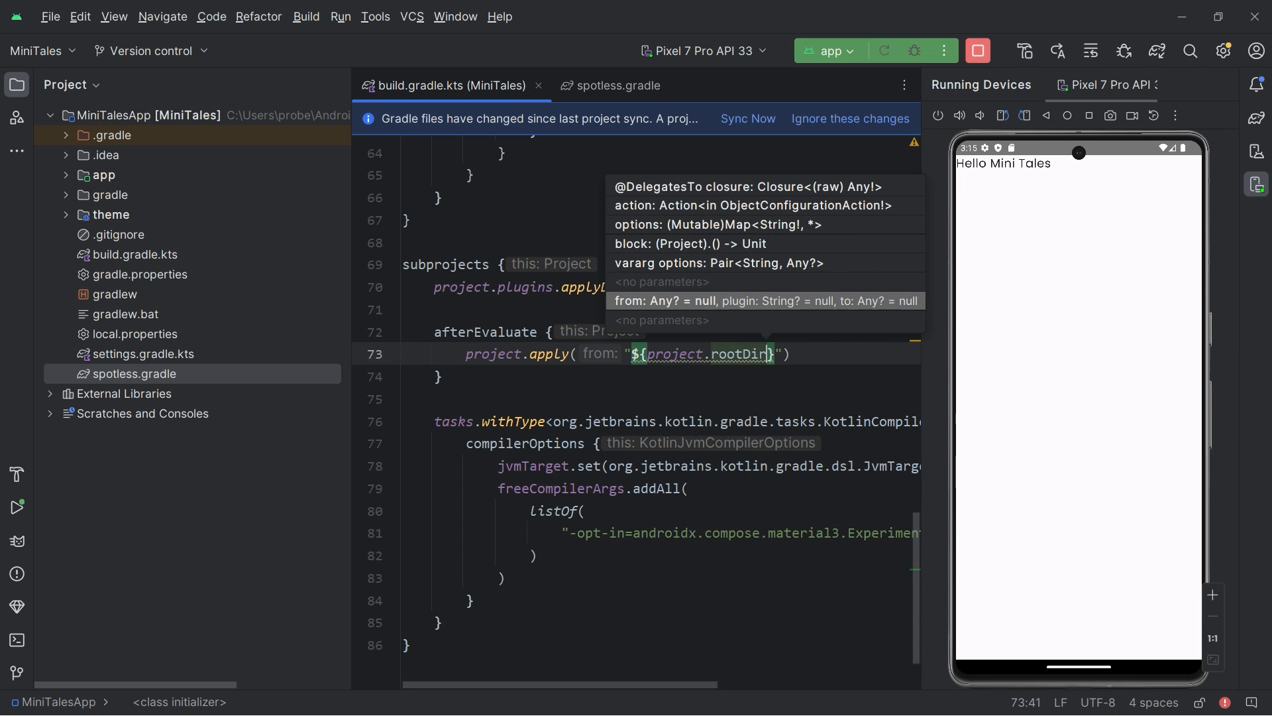
pyautogui.write('/s')
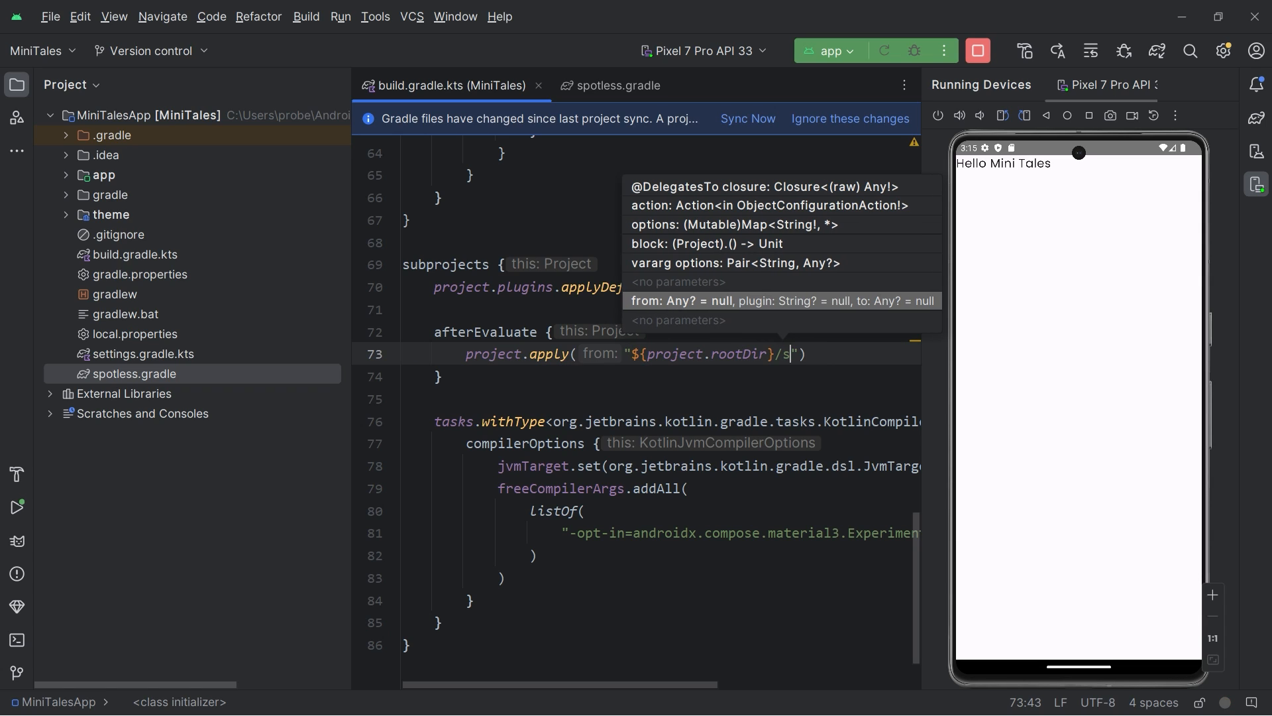
pyautogui.write('potless.gradle')
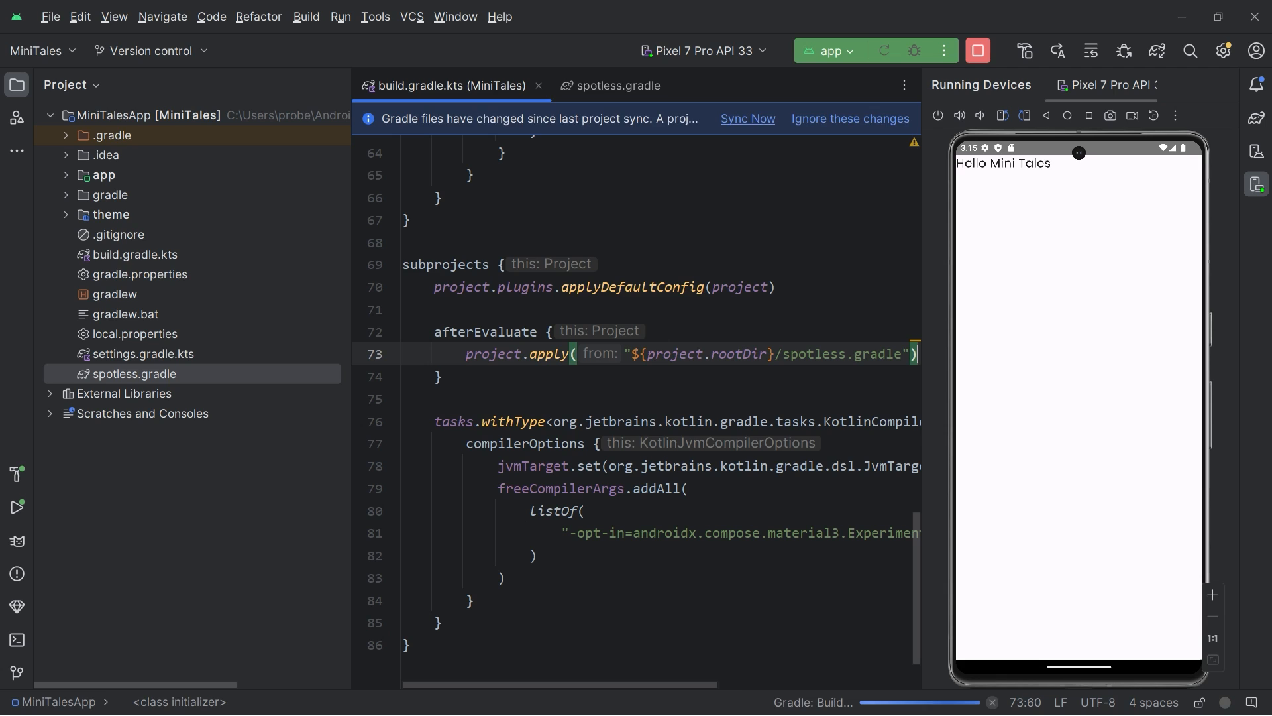
pyautogui.click(748, 118)
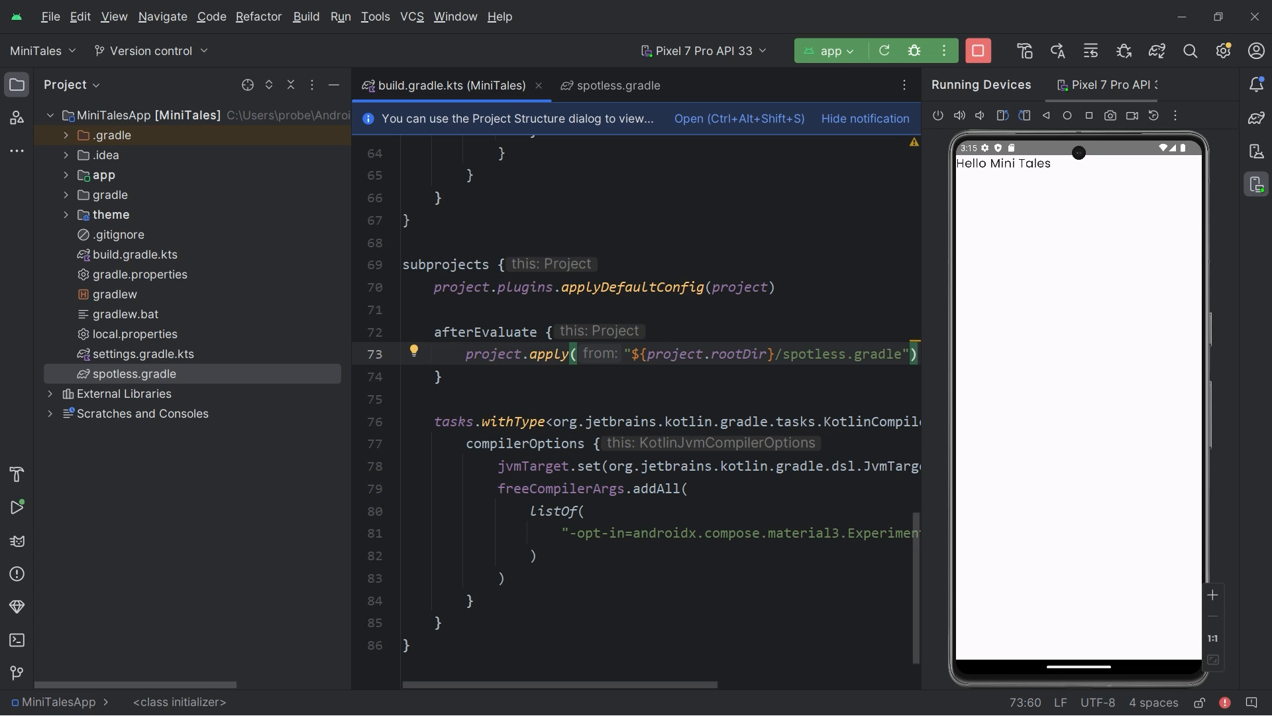
# Run ./gradlew spotlessApply in the terminal and select the failing ExampleInstrumentedTest.kt path
pyautogui.click(14, 641)
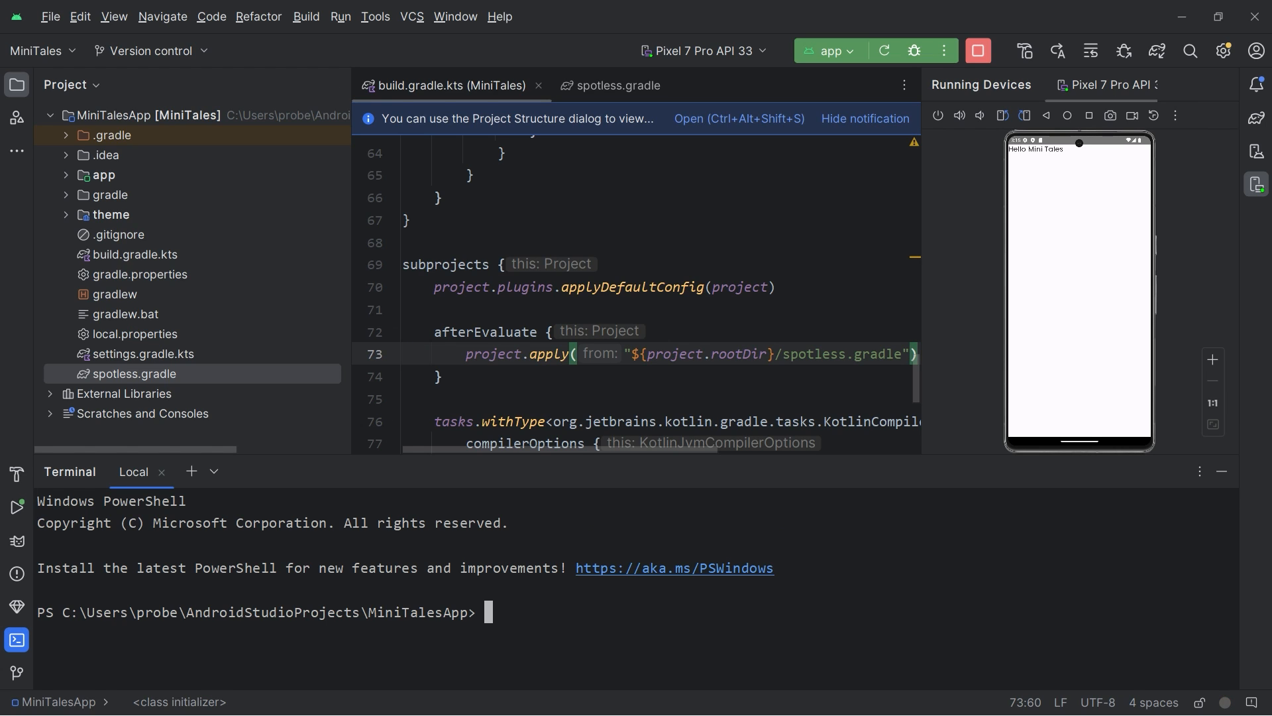
pyautogui.write('./g')
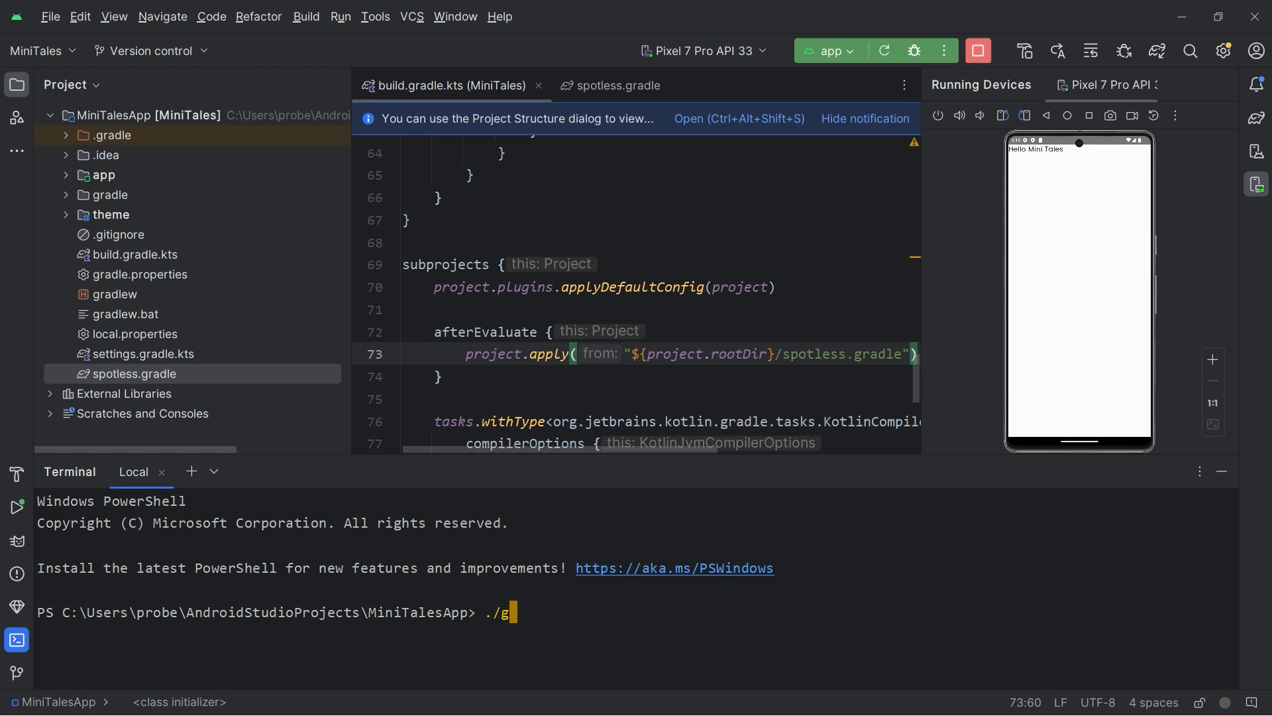
pyautogui.write('radlew spotlessAp')
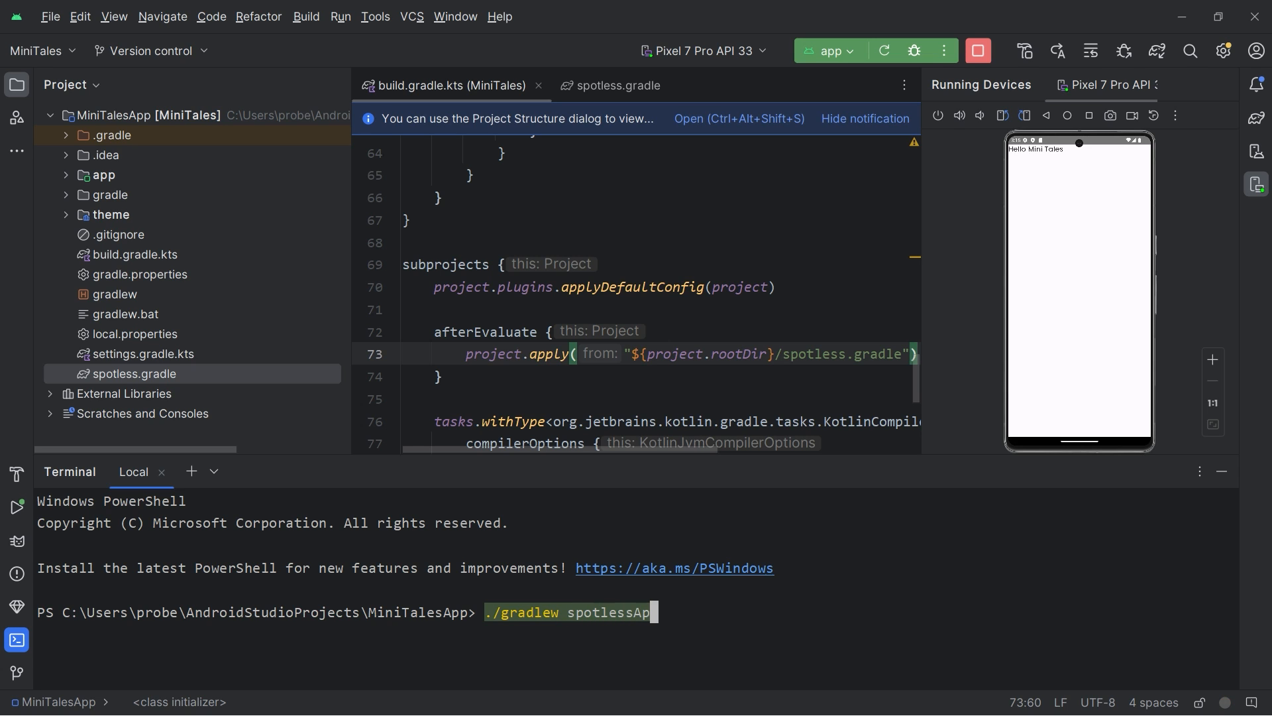
pyautogui.press('Enter')
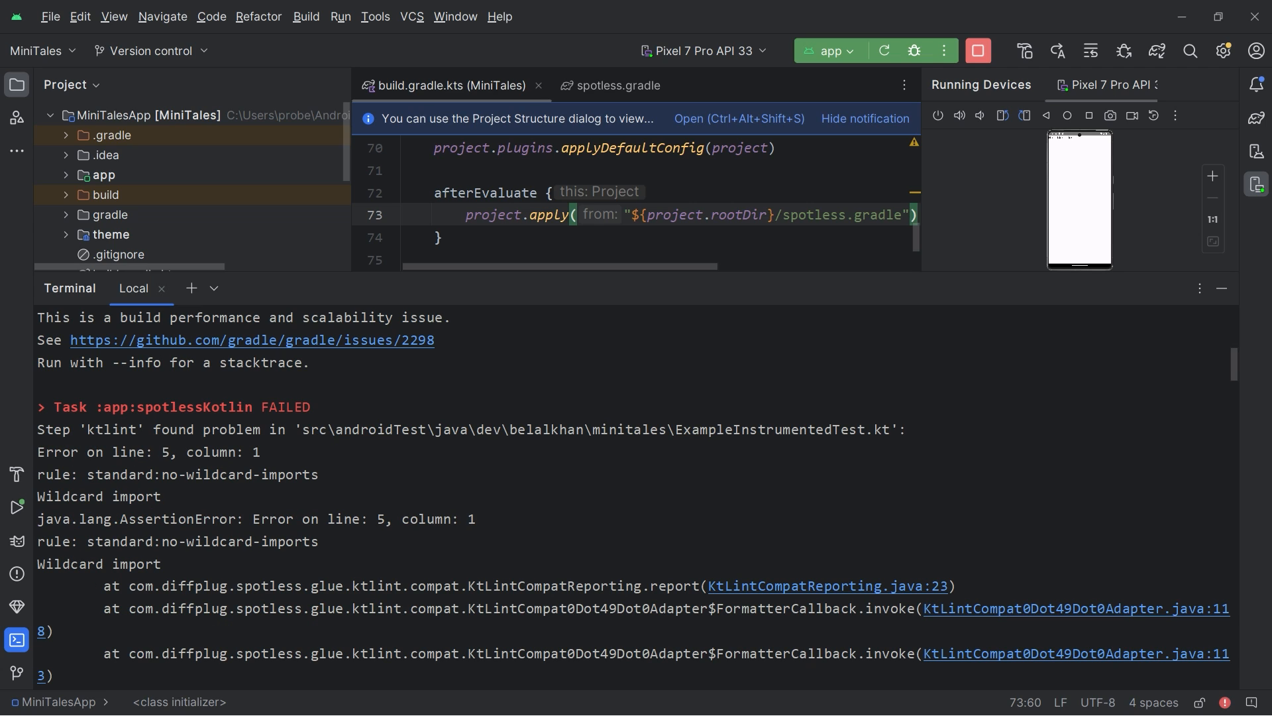
pyautogui.doubleClick(239, 541)
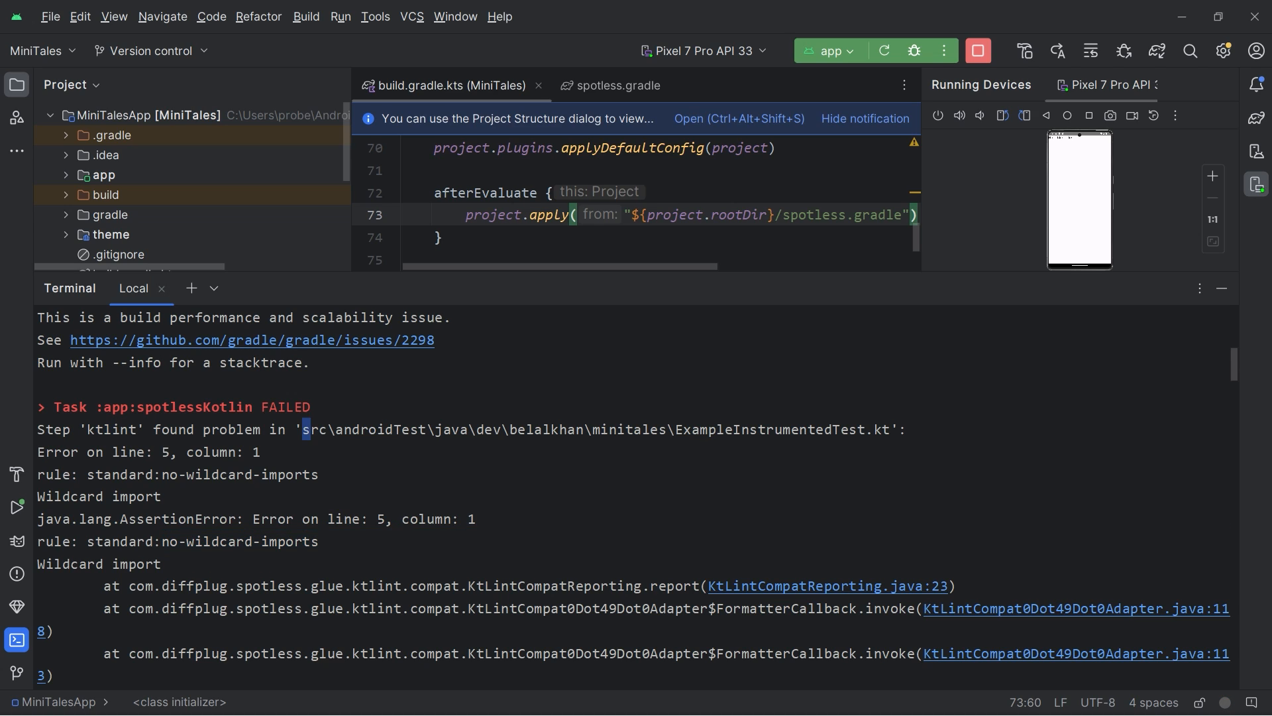
pyautogui.moveTo(306, 429); pyautogui.dragTo(885, 430)
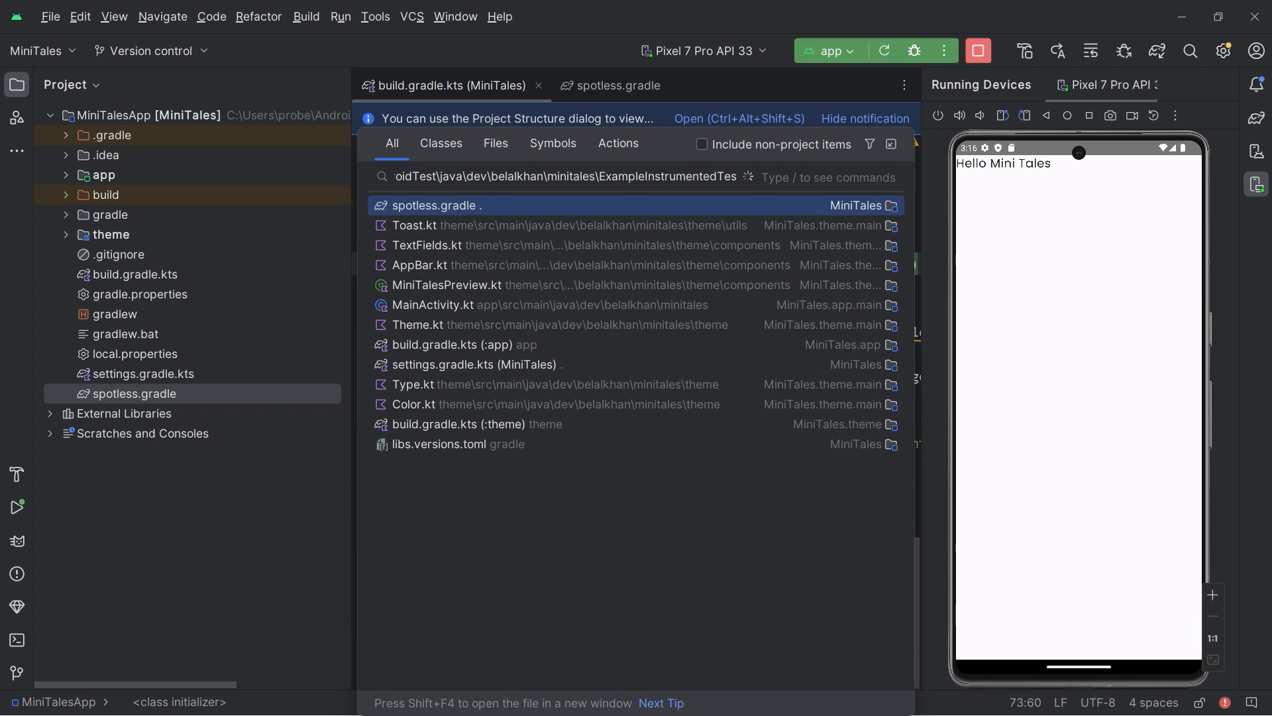
# Open ExampleInstrumentedTest.kt, delete the example test files, and reopen the terminal
pyautogui.click(558, 177)
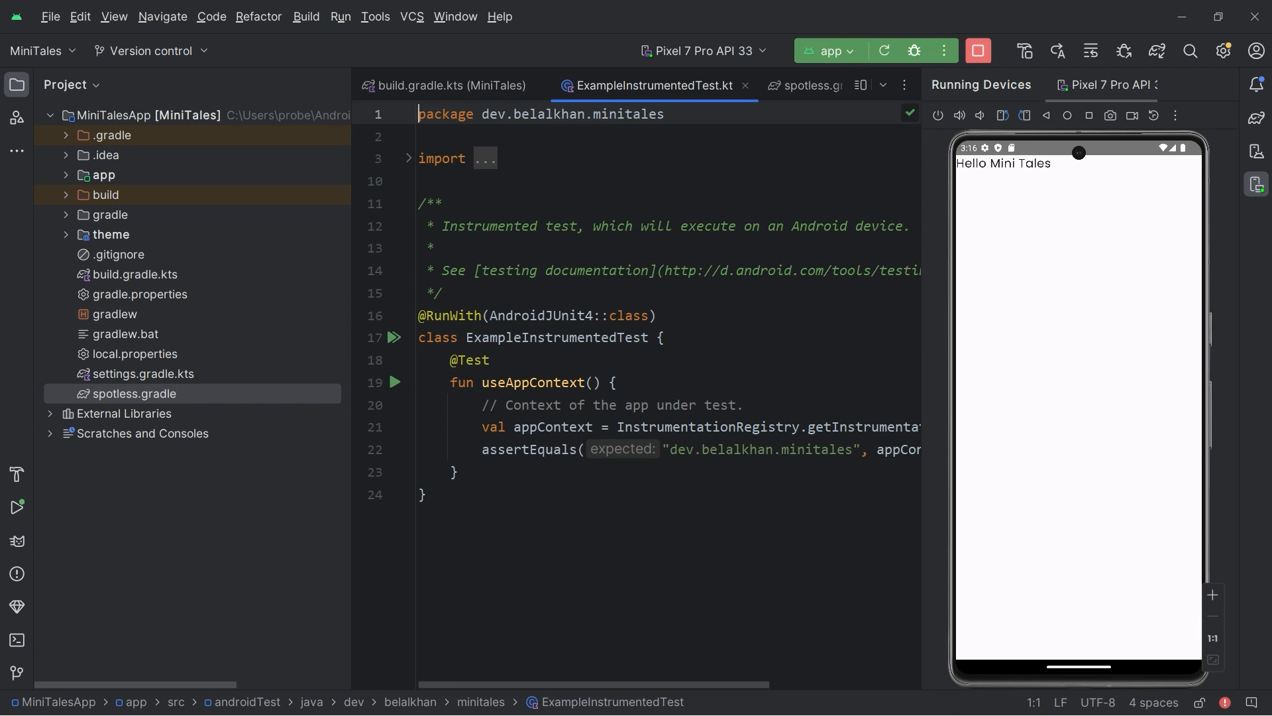
pyautogui.click(664, 337)
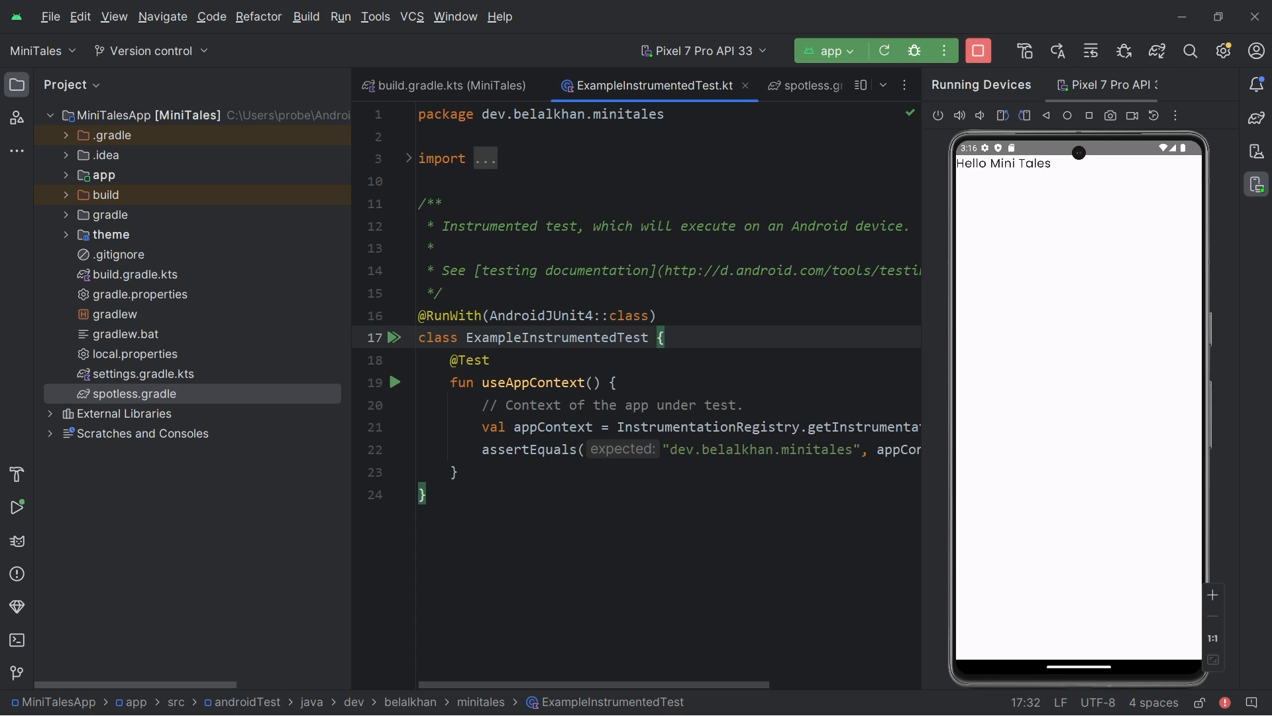
pyautogui.click(408, 158)
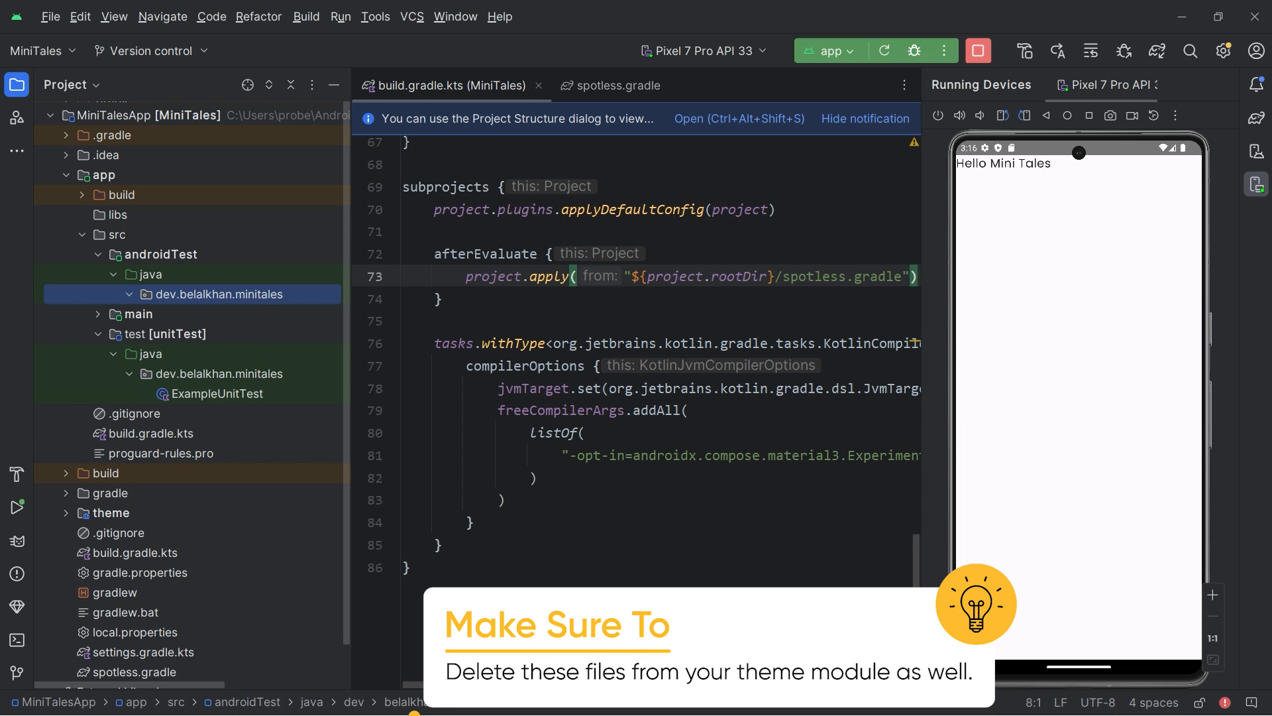
pyautogui.doubleClick(217, 394)
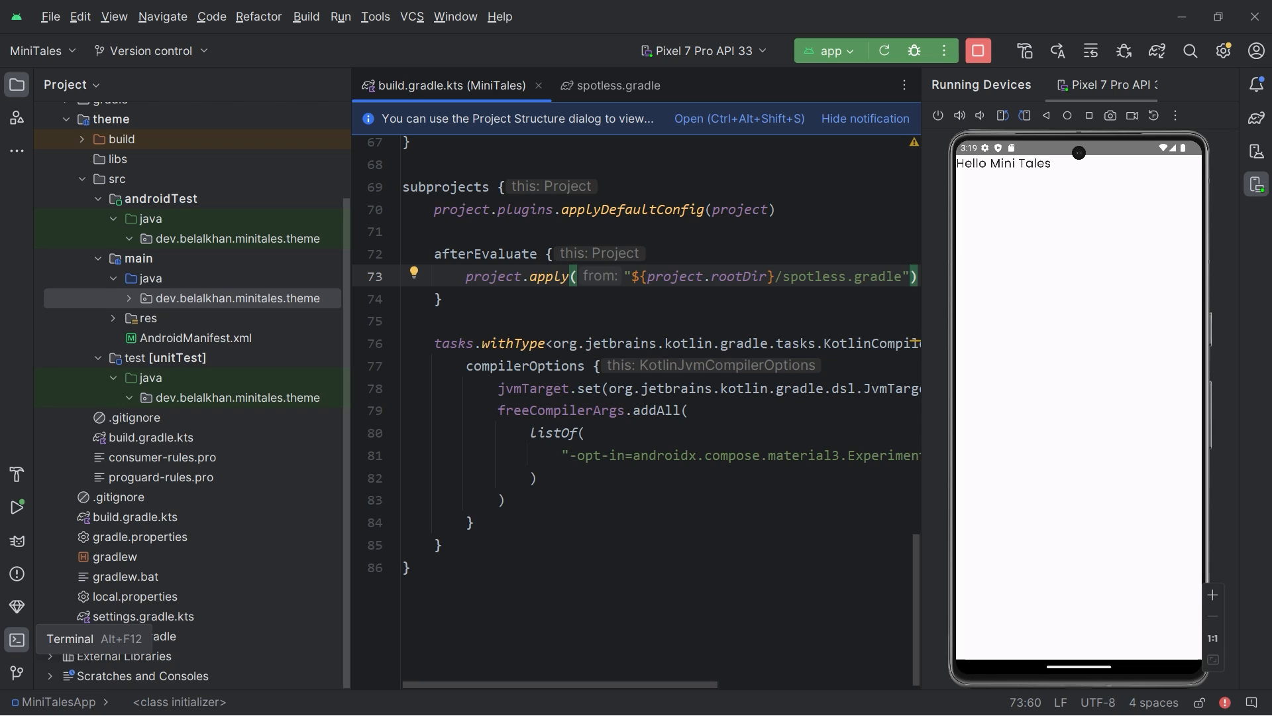
pyautogui.click(15, 638)
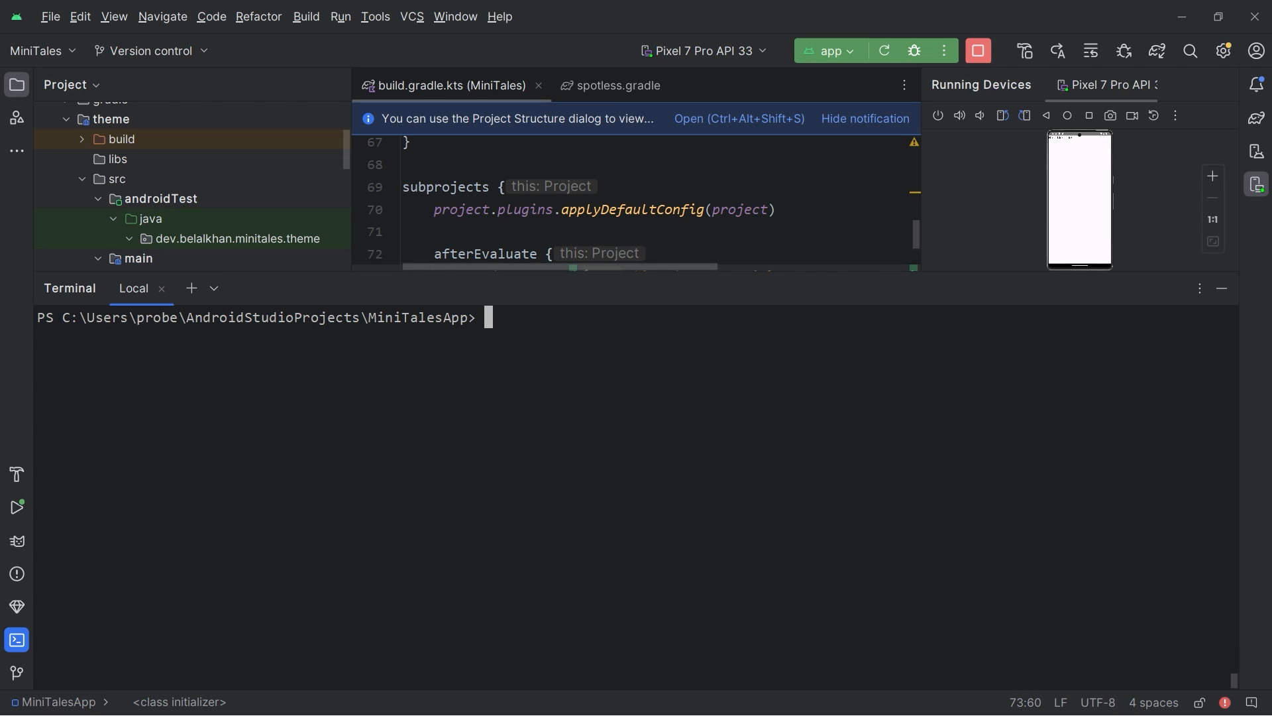